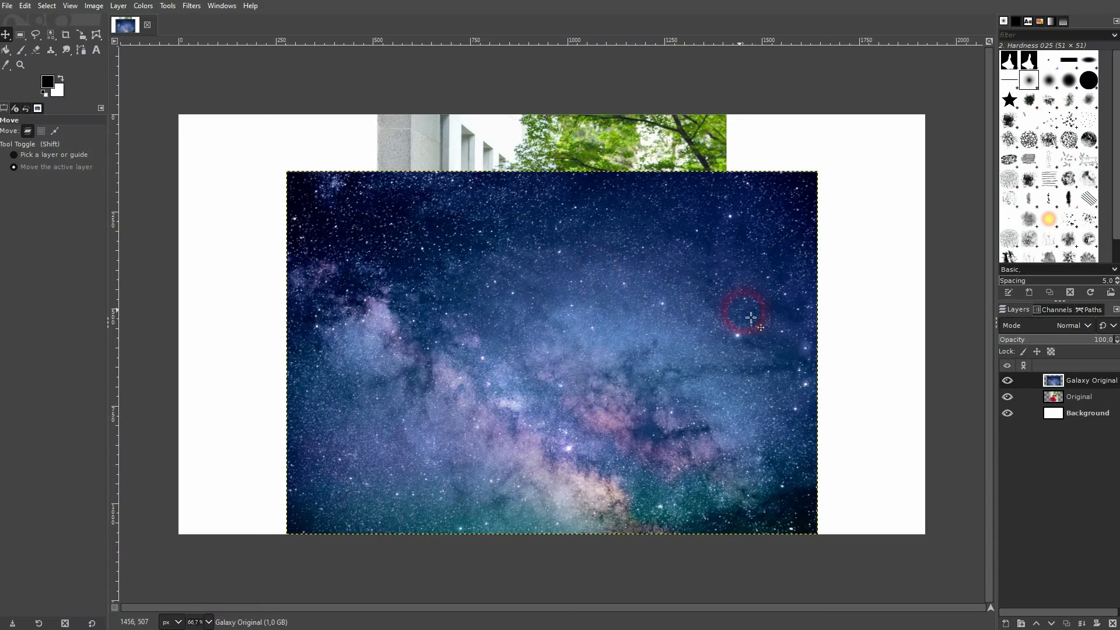
Toggle the Galaxy Original layer's visibility off so the red-dress photo on the Original layer shows.
{"action": "left_click", "coordinate": [1007, 380]}
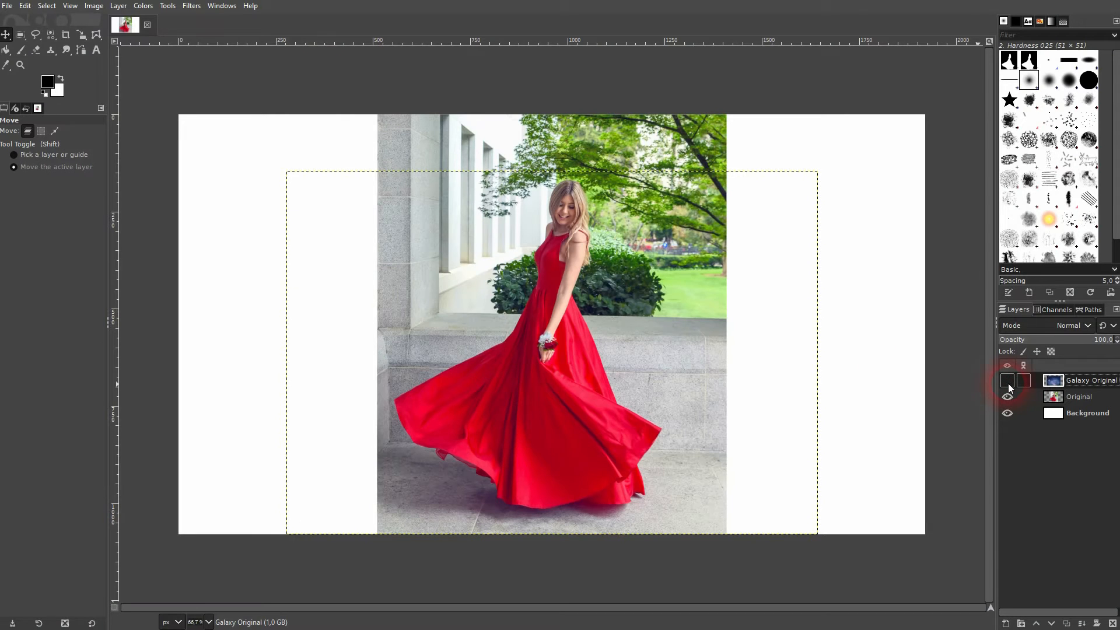
{"action": "left_click", "coordinate": [1078, 397]}
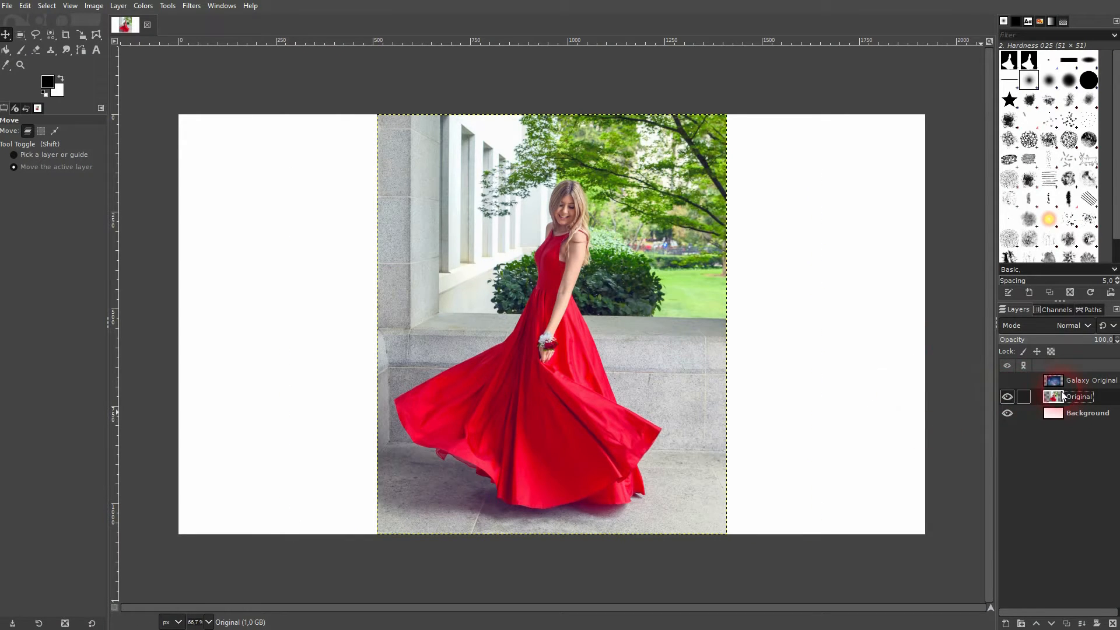
{"action": "left_click", "coordinate": [1006, 381]}
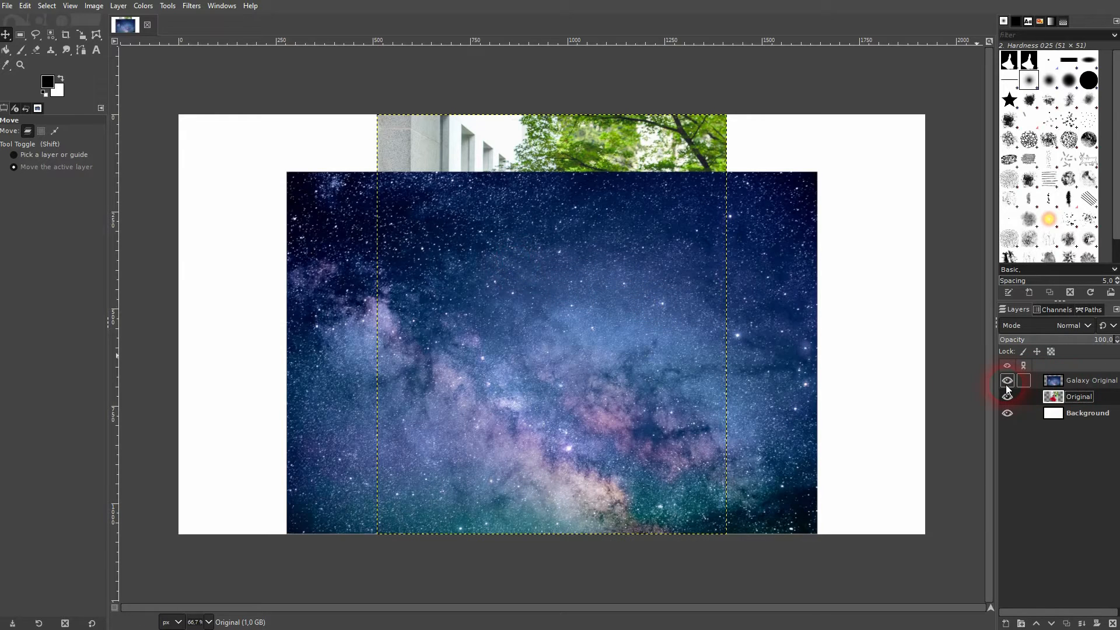
{"action": "left_click", "coordinate": [1006, 380]}
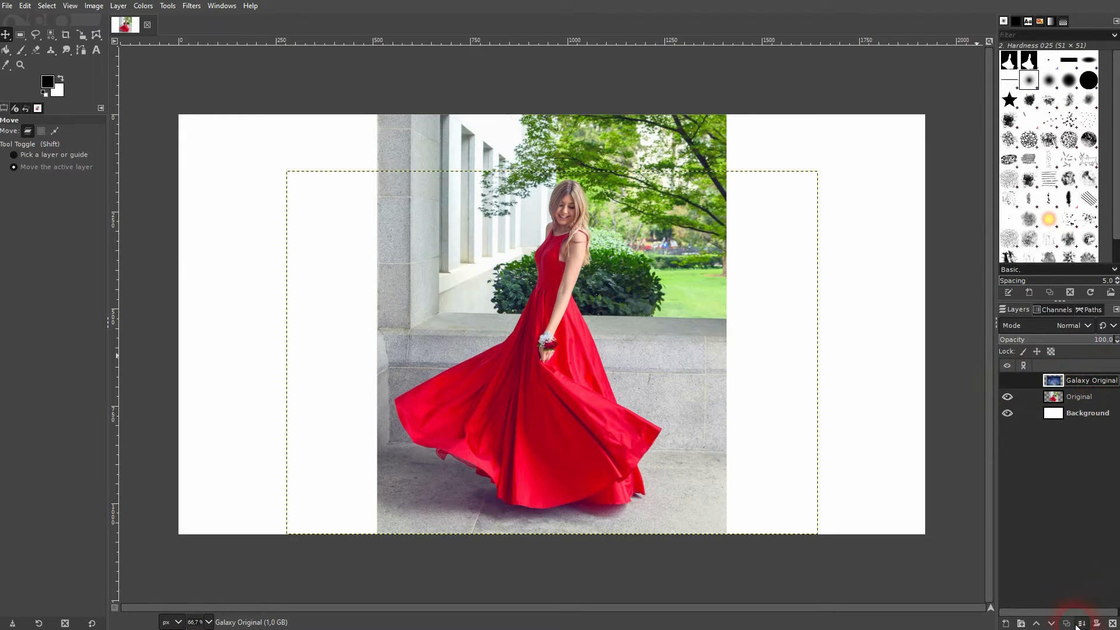
Duplicate the Original and Galaxy Original layers, hide the backups, and select Original copy.
{"action": "left_click", "coordinate": [1078, 412]}
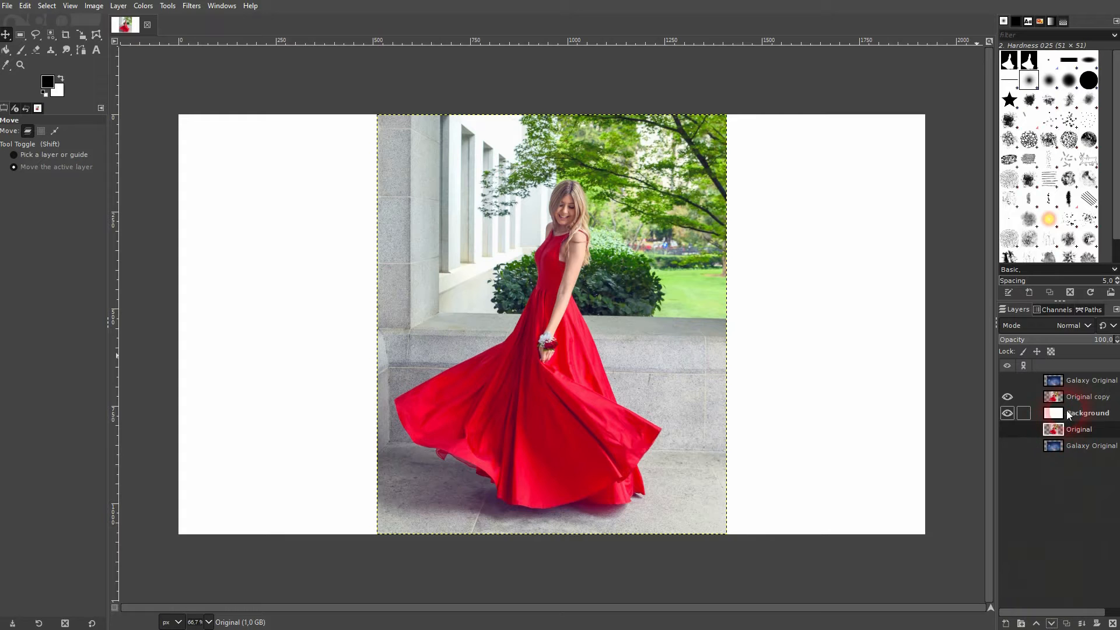
{"action": "left_click", "coordinate": [1007, 413]}
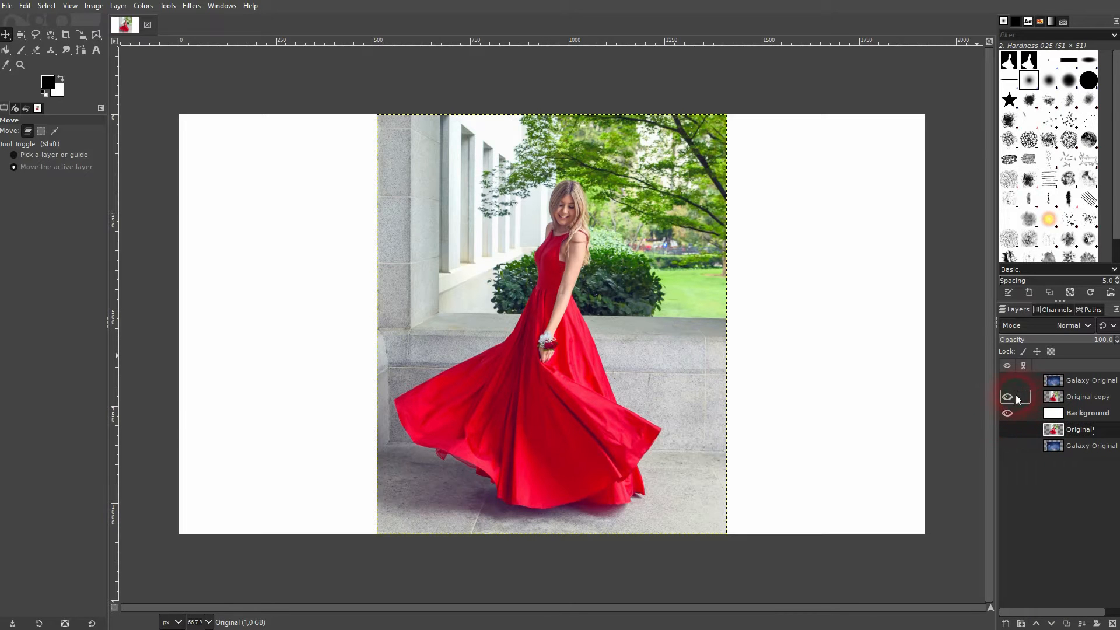
{"action": "left_click", "coordinate": [1007, 380]}
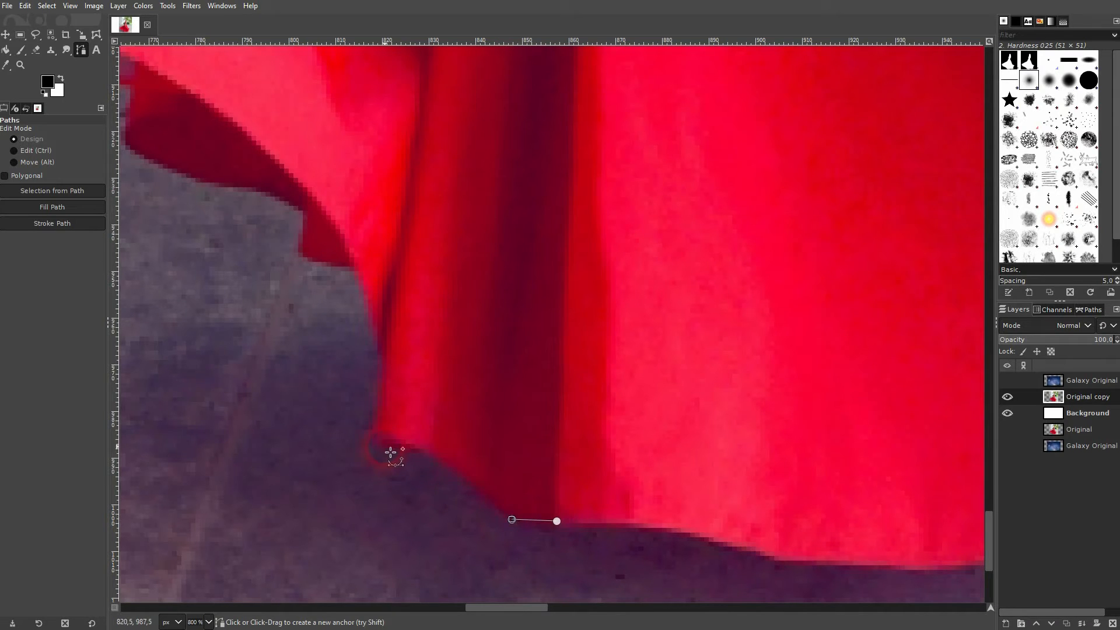
Place path anchors along the red dress hem and lower skirt edge with the Paths tool.
{"action": "left_click", "coordinate": [377, 347]}
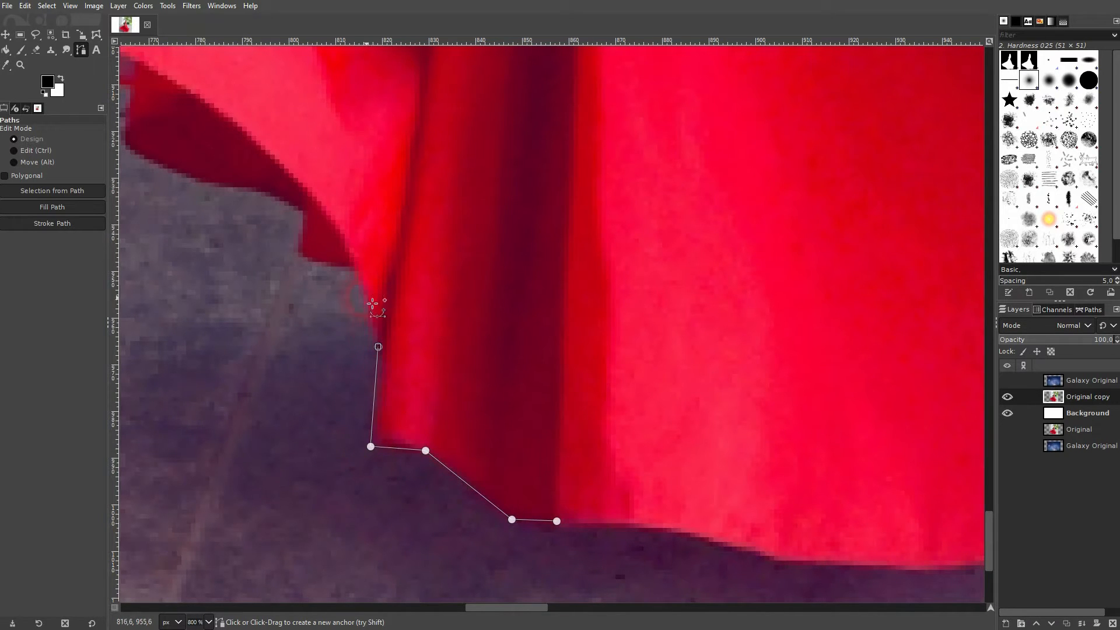
{"action": "left_click", "coordinate": [299, 209]}
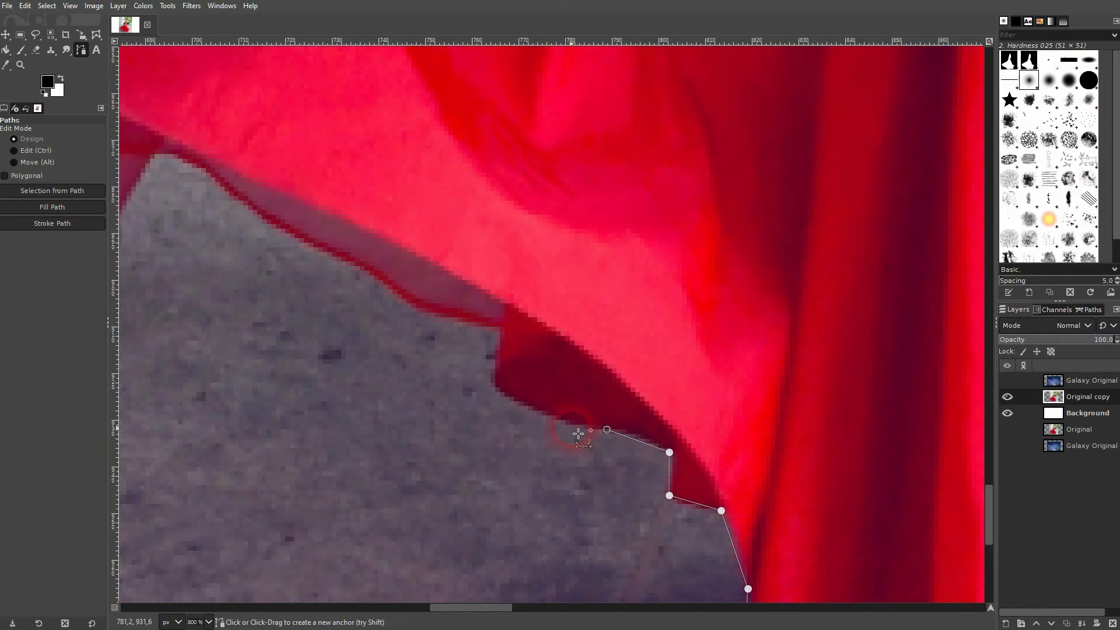
{"action": "left_click", "coordinate": [495, 330]}
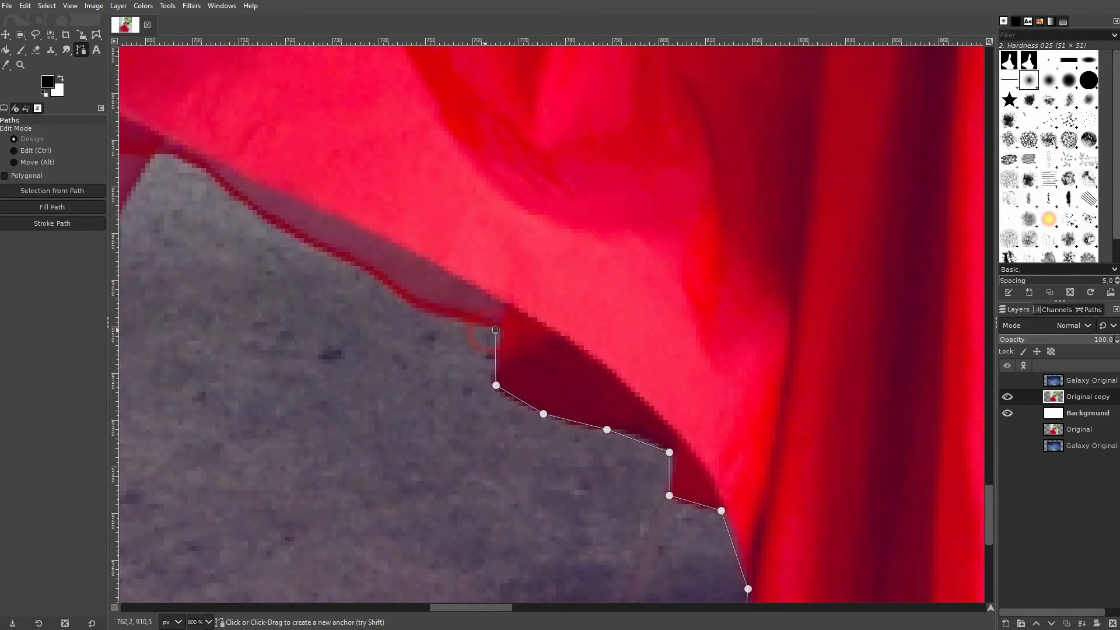
{"action": "left_click", "coordinate": [375, 278]}
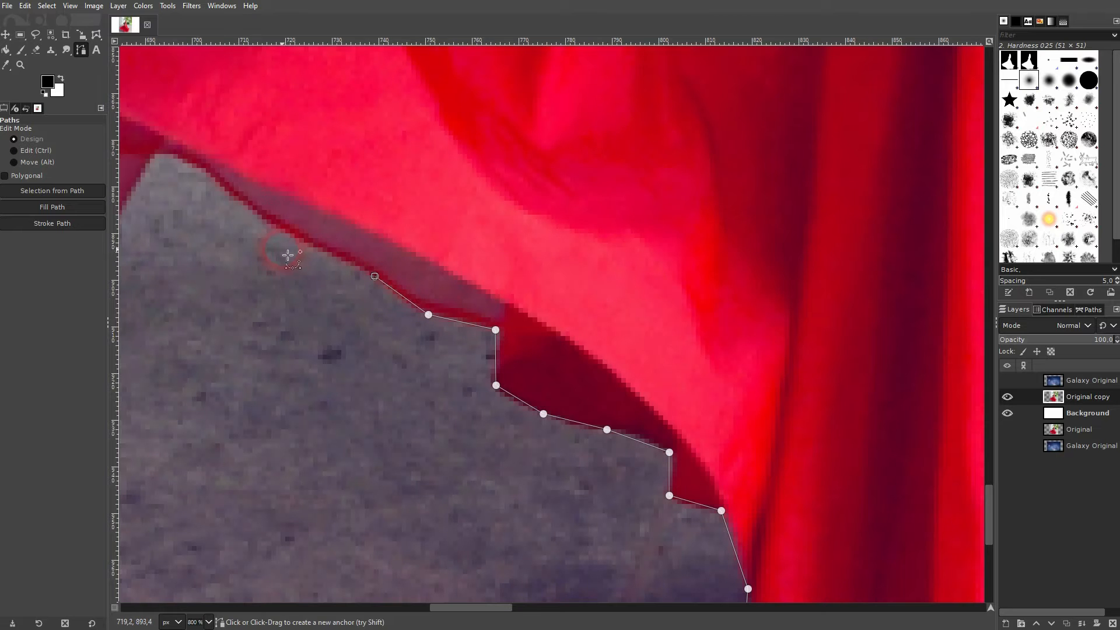
{"action": "left_click", "coordinate": [185, 164]}
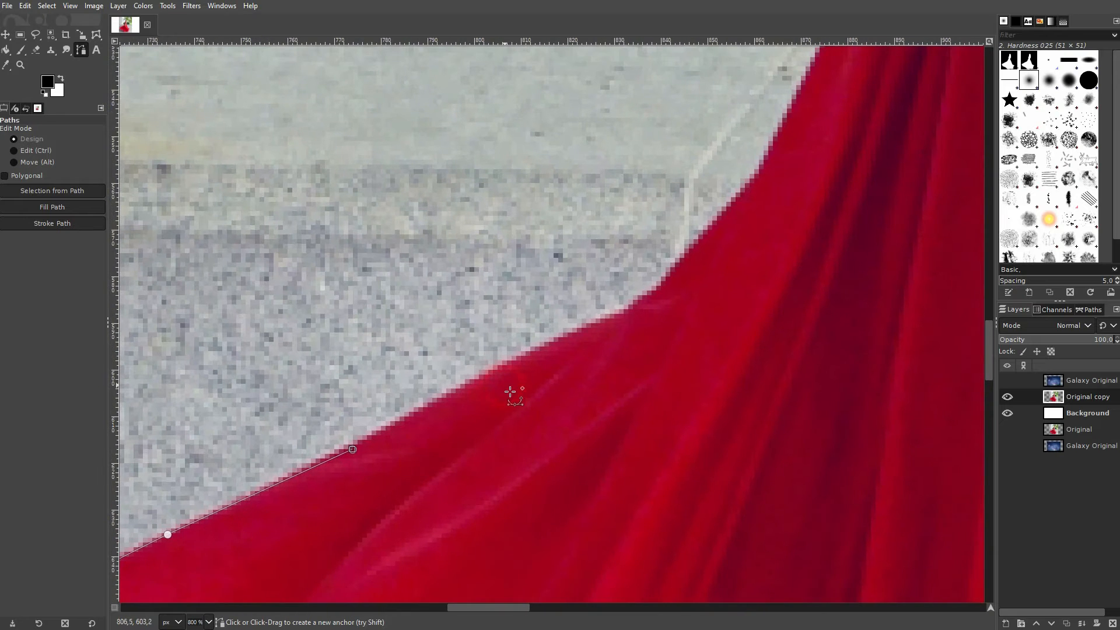
Continue the path anchors up the skirt's left edge, past the waist, along the bodice.
{"action": "left_click", "coordinate": [634, 316]}
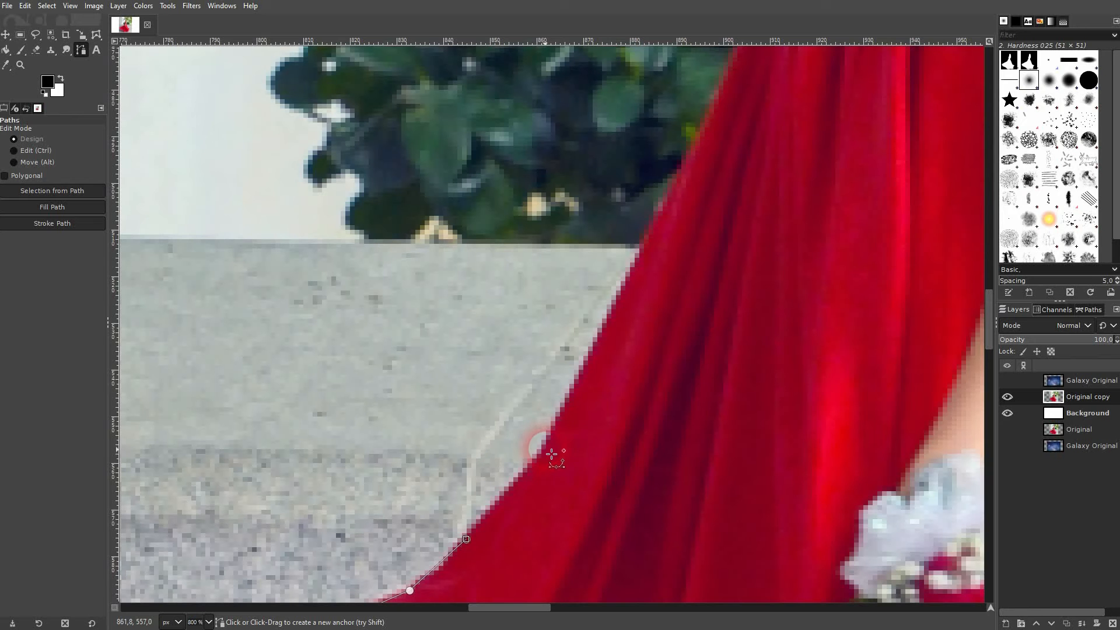
{"action": "left_click", "coordinate": [625, 289]}
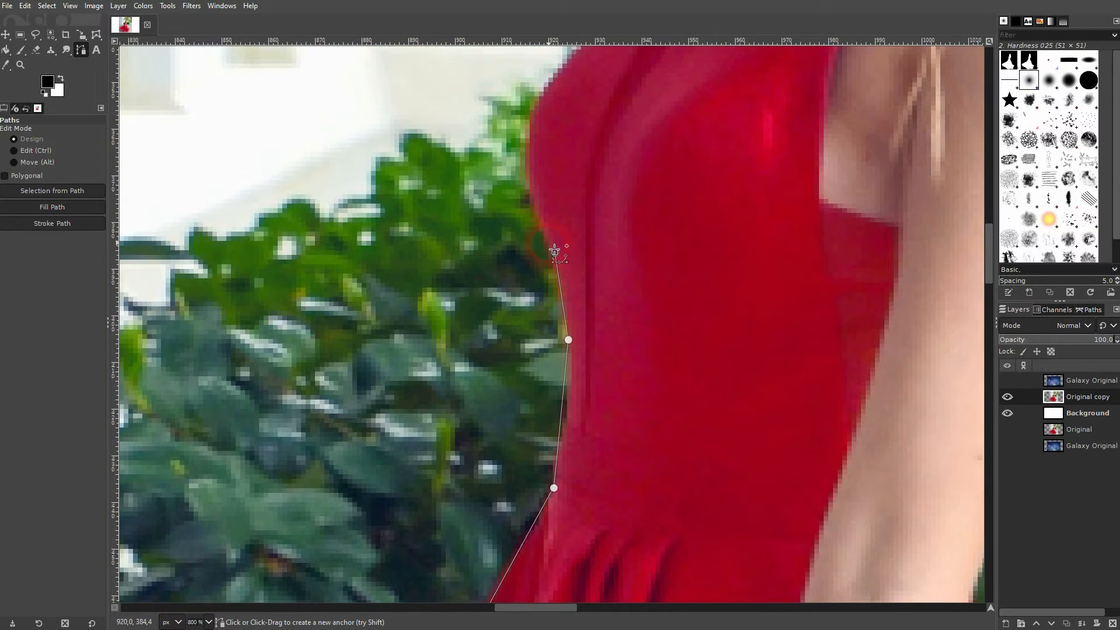
{"action": "left_click", "coordinate": [532, 113]}
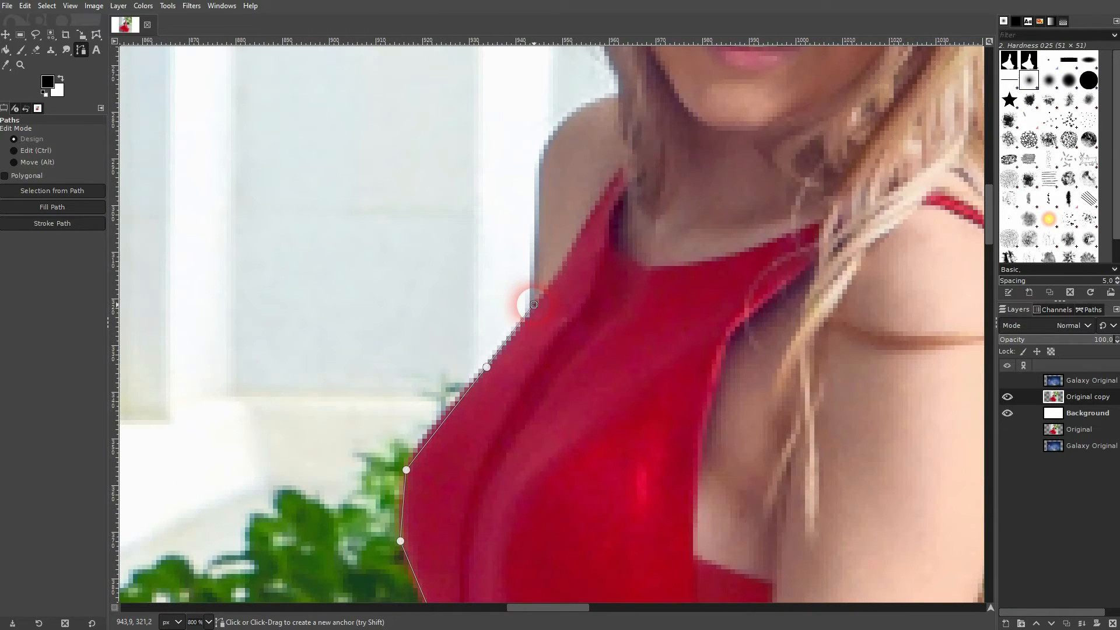
{"action": "left_click", "coordinate": [543, 161]}
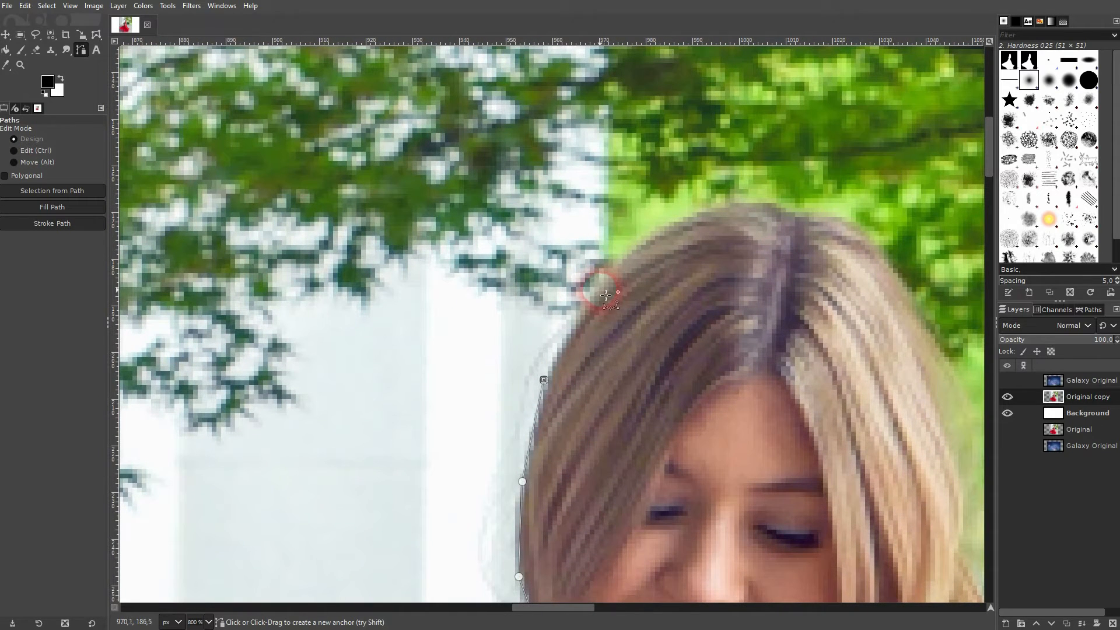
Anchor the path over the top of her hair, down the arm at the foliage, and onto the dress edge.
{"action": "left_click", "coordinate": [793, 218]}
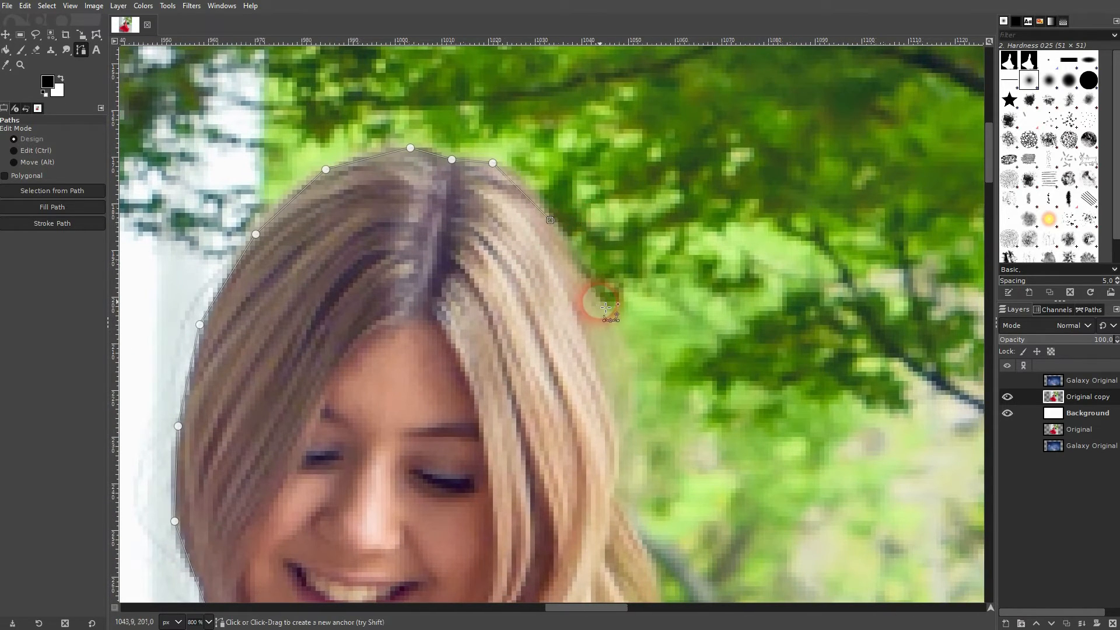
{"action": "left_click", "coordinate": [622, 450]}
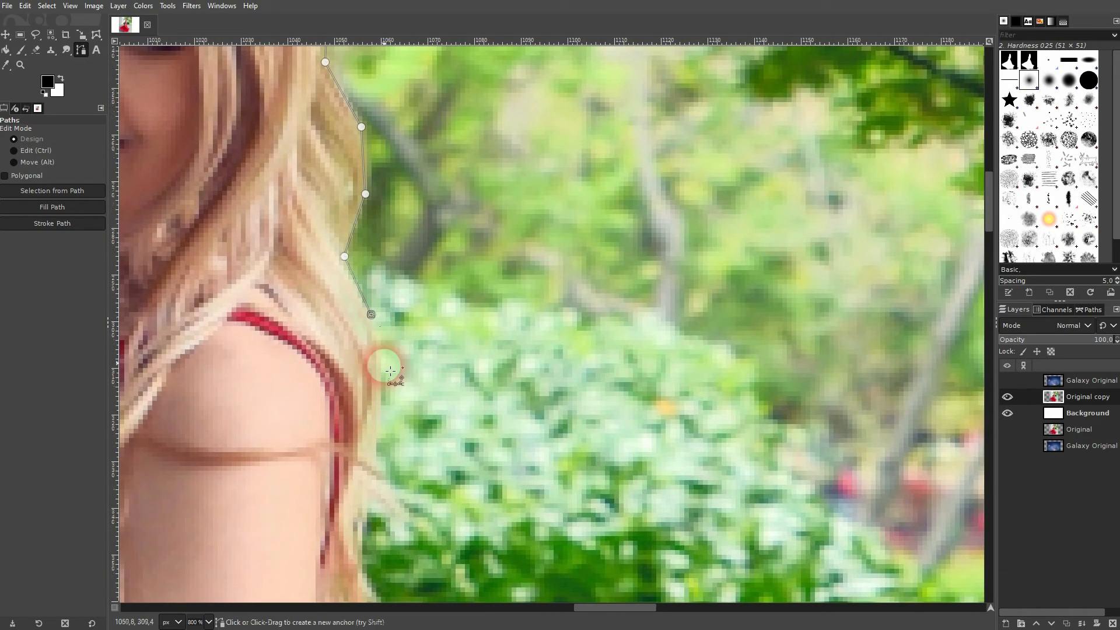
{"action": "left_click", "coordinate": [390, 371]}
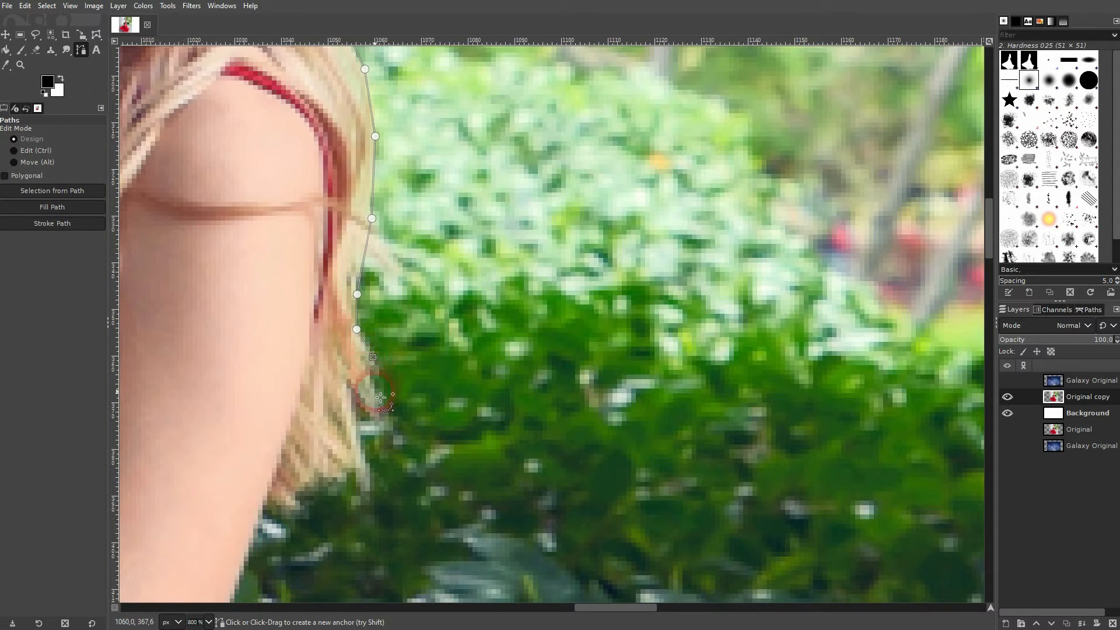
{"action": "left_click", "coordinate": [350, 474]}
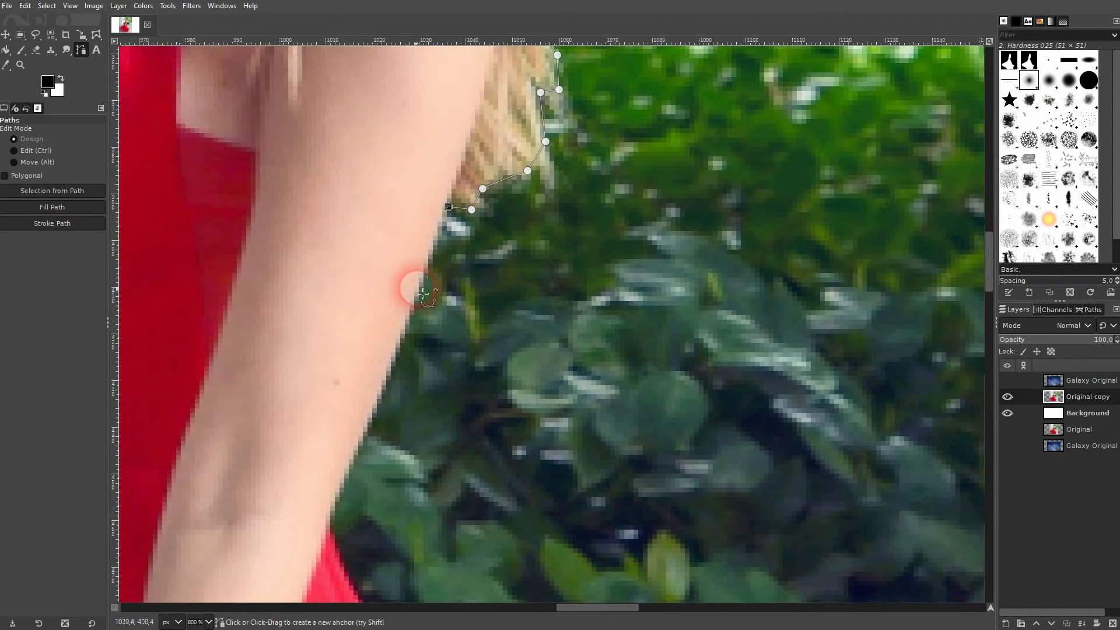
{"action": "left_click", "coordinate": [364, 472]}
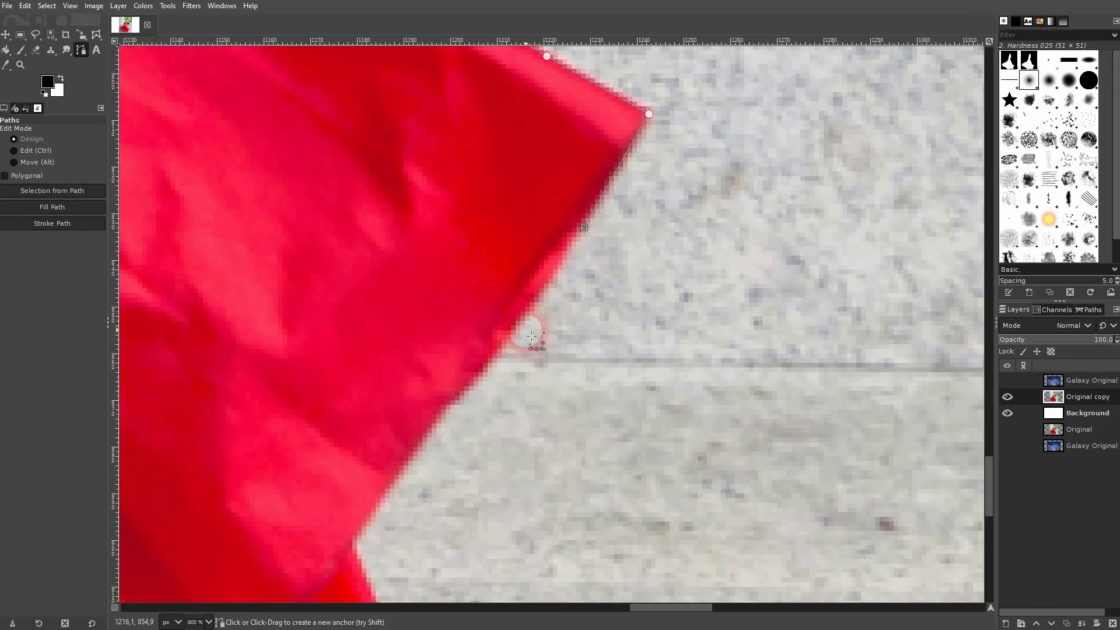
{"action": "left_click", "coordinate": [532, 335]}
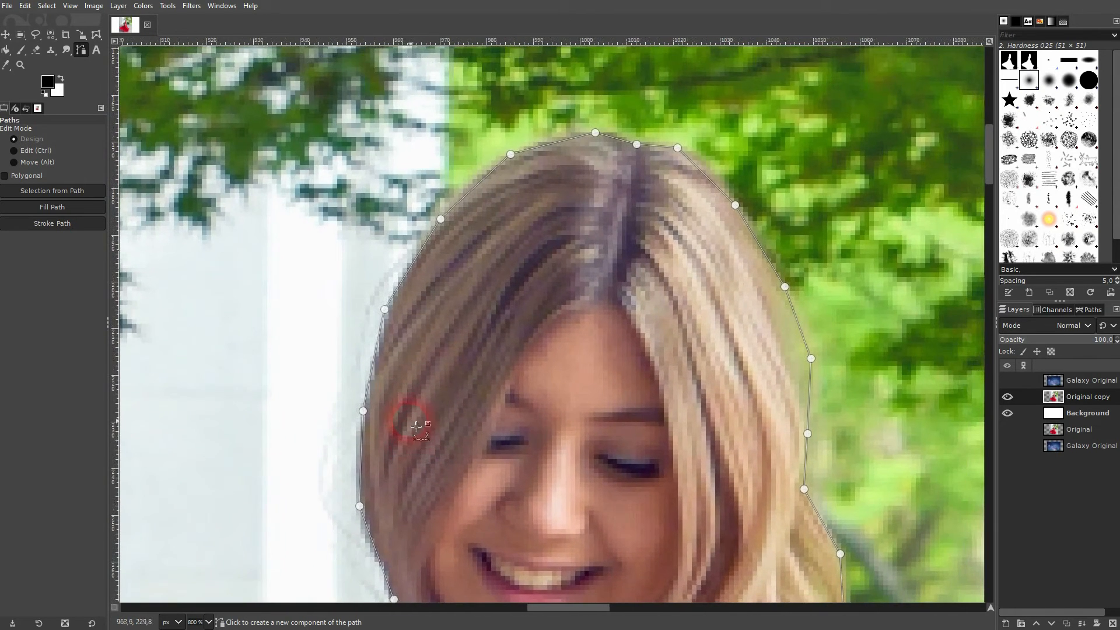
{"action": "mouse_move", "coordinate": [558, 243]}
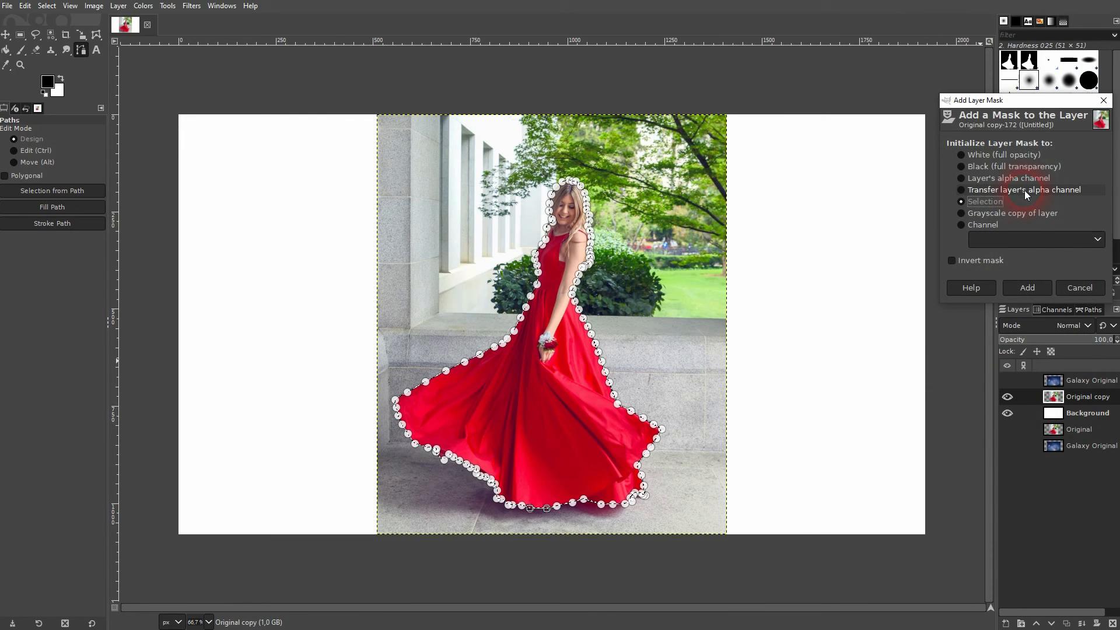
Add a layer mask from the selection to the photo copy and show the Galaxy Original copy layer.
{"action": "left_click", "coordinate": [984, 200]}
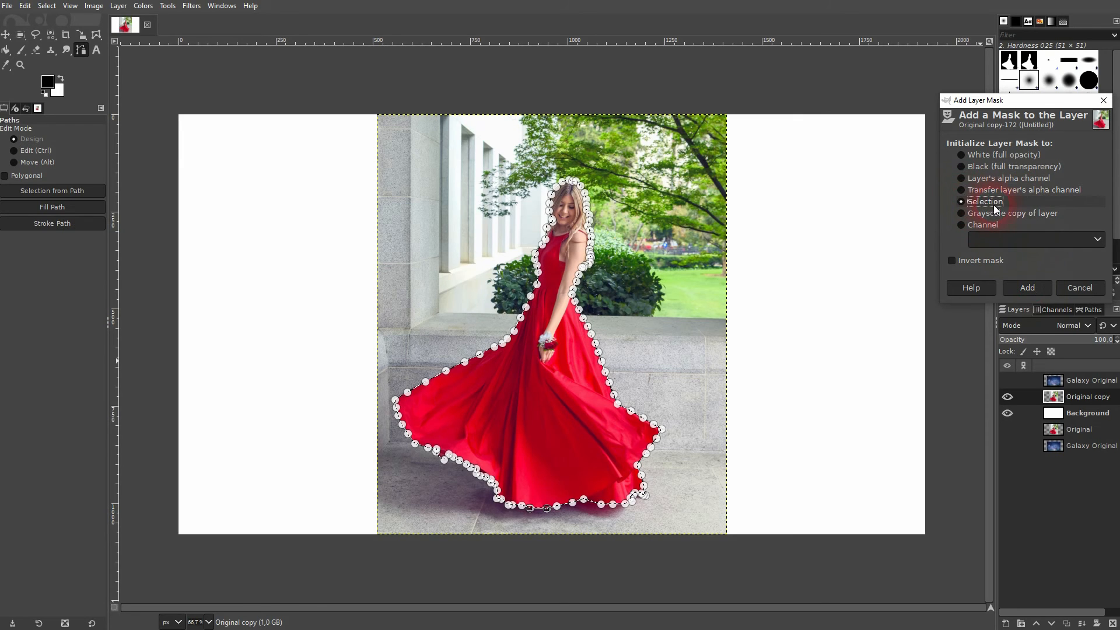
{"action": "left_click", "coordinate": [1026, 287]}
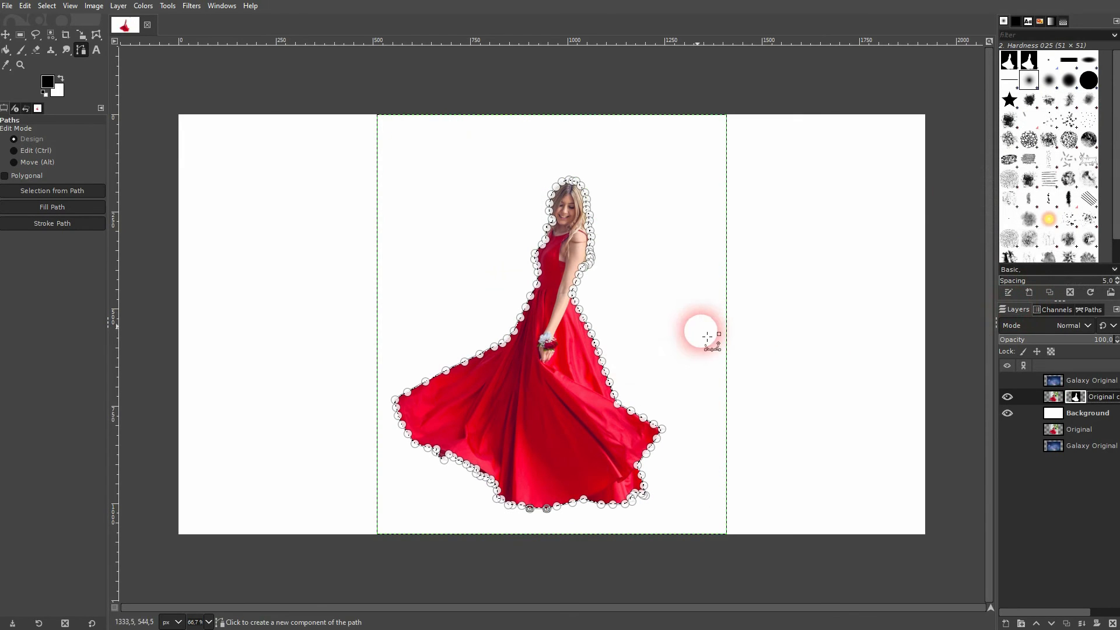
{"action": "left_click", "coordinate": [1007, 380]}
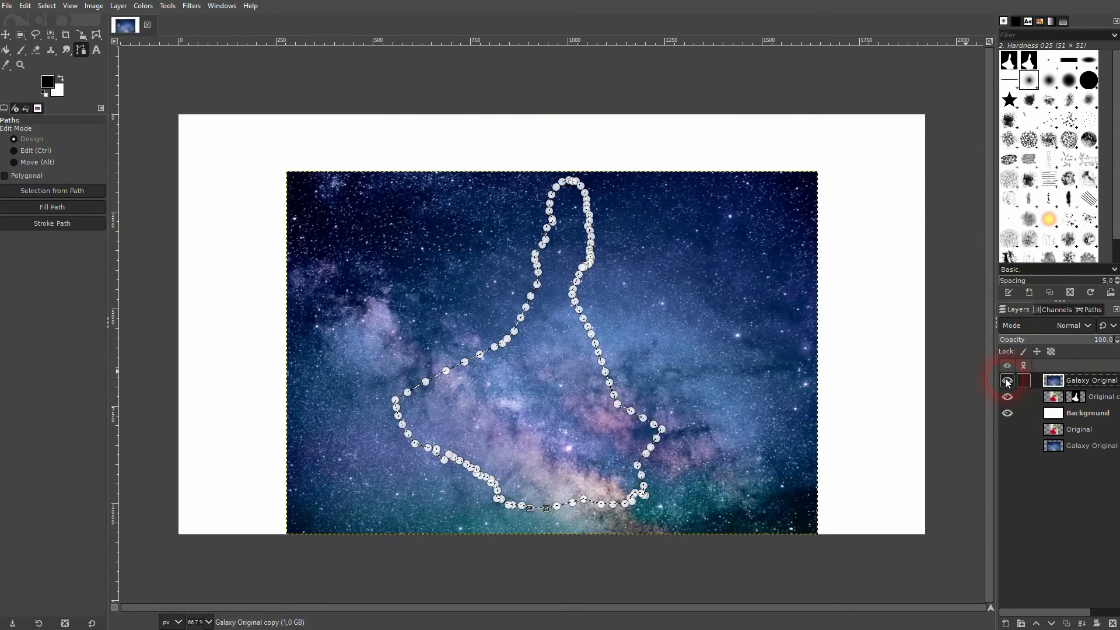
Select the galaxy layer and shift it upward over the woman's silhouette with the Move tool.
{"action": "left_click", "coordinate": [1007, 381]}
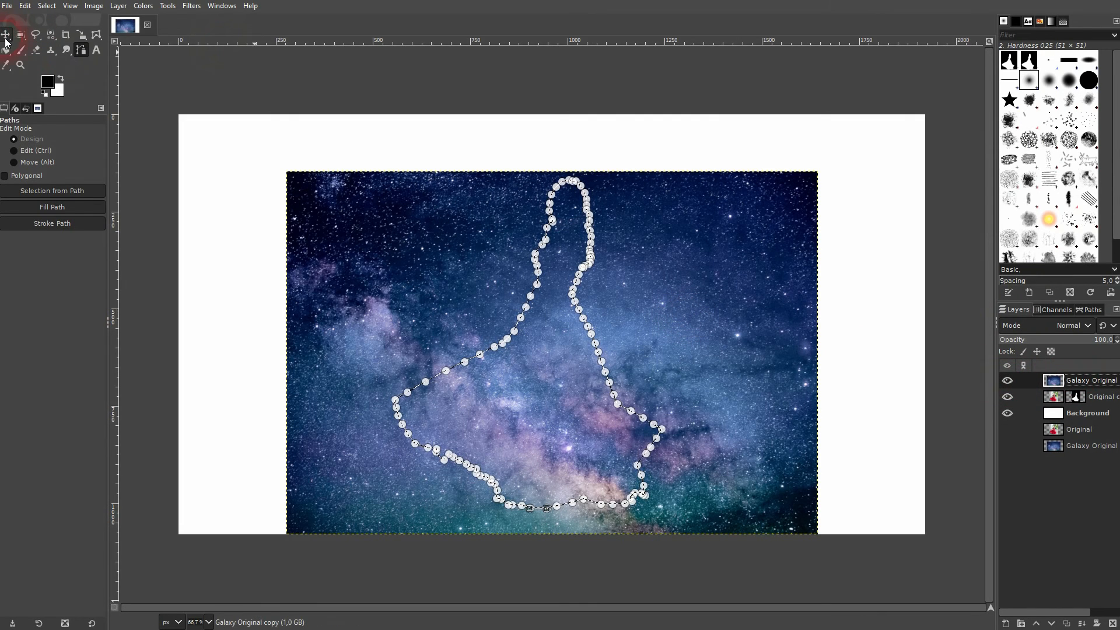
{"action": "left_click", "coordinate": [7, 34]}
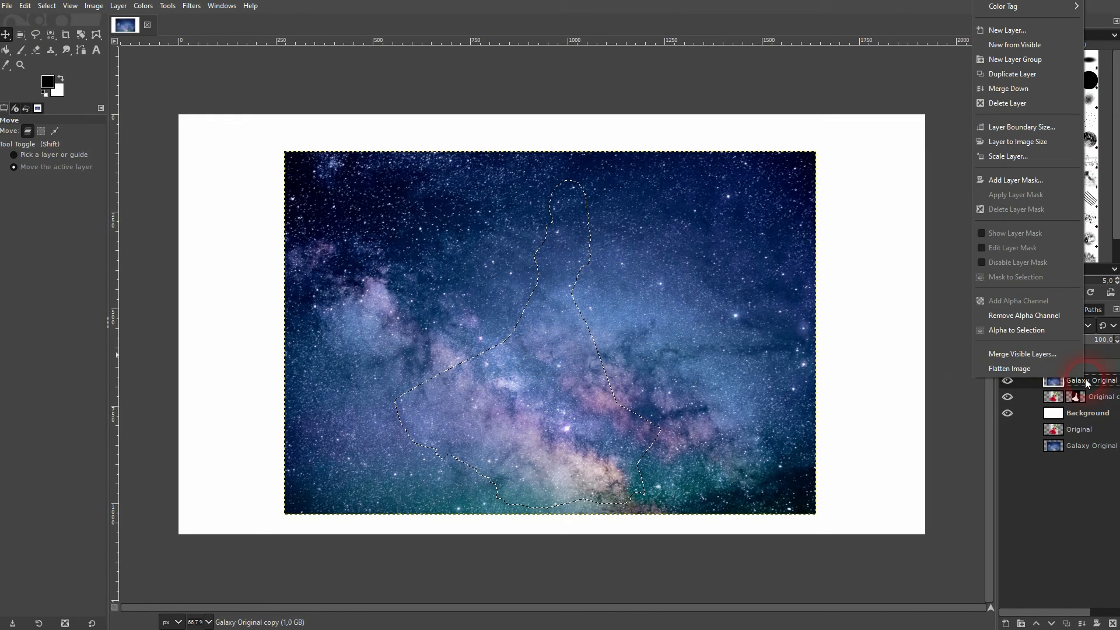
Mask the galaxy layer from the selection and raise Original copy above it.
{"action": "left_click", "coordinate": [1015, 179]}
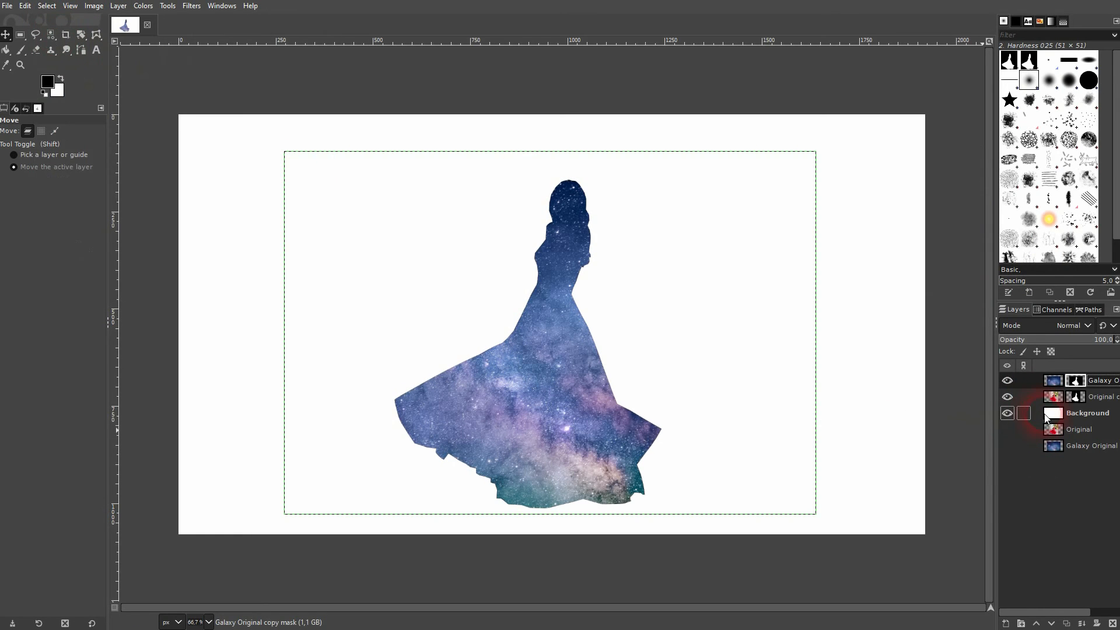
{"action": "left_click", "coordinate": [1006, 380]}
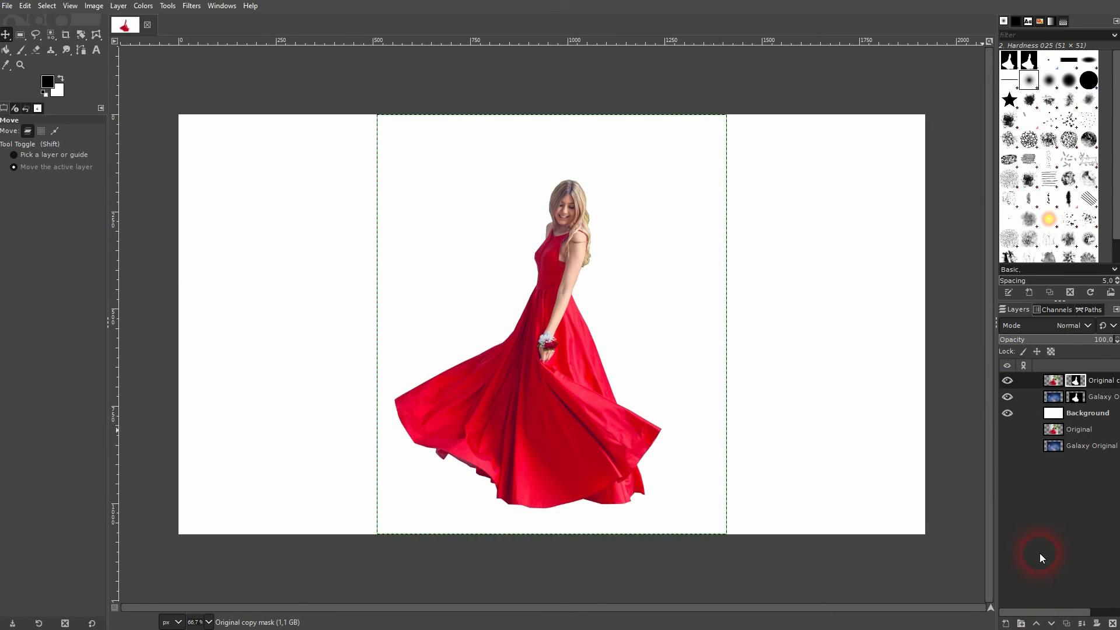
Set Original copy to Screen blend mode and target its image thumbnail rather than the mask.
{"action": "left_click", "coordinate": [1070, 326]}
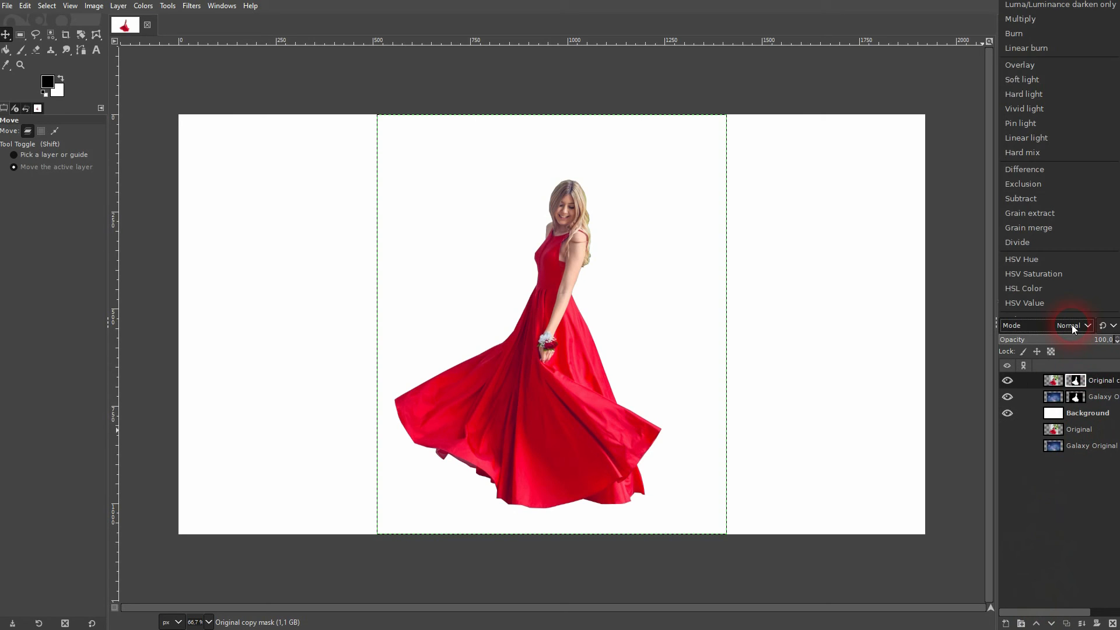
{"action": "left_click", "coordinate": [1069, 326]}
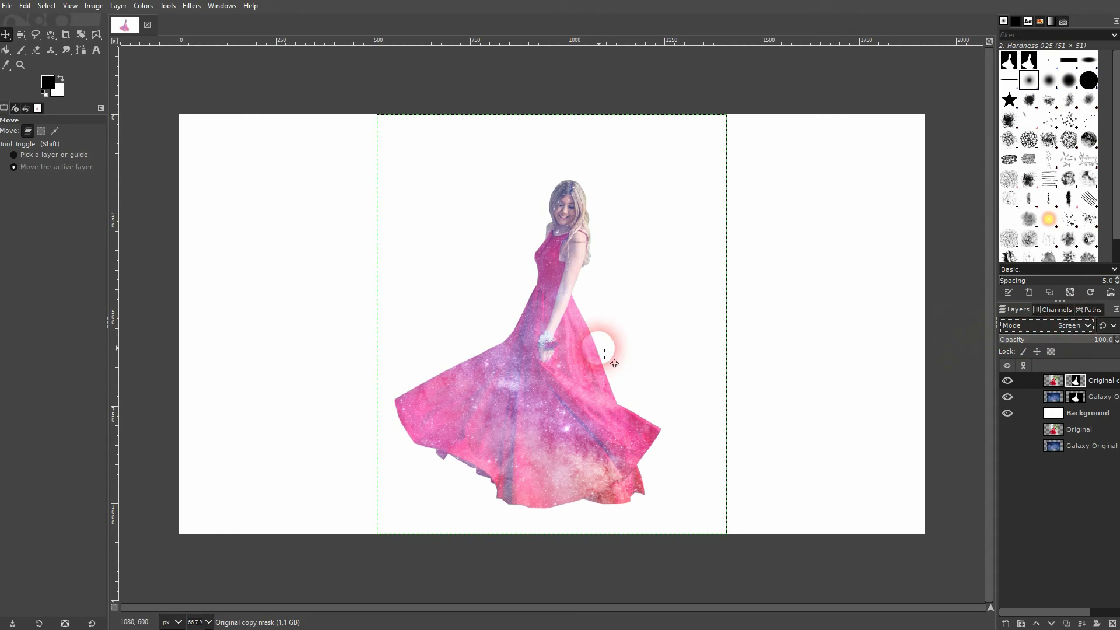
{"action": "left_click", "coordinate": [1052, 381]}
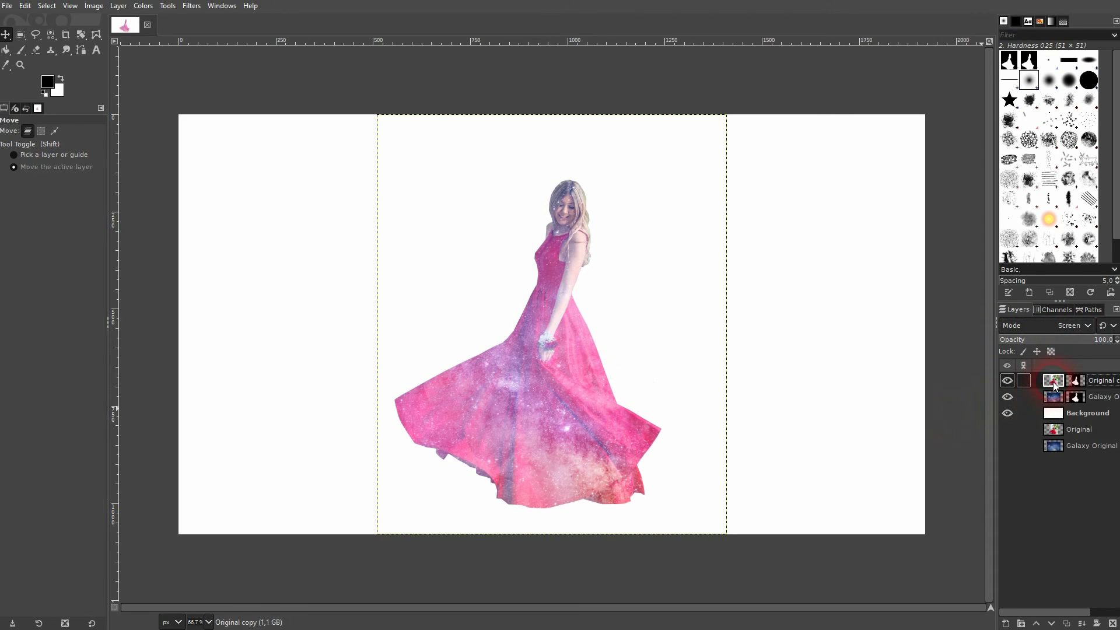
Apply Colors > Threshold at about 0.676 and 0.928 to the photo layer.
{"action": "left_click", "coordinate": [1051, 380]}
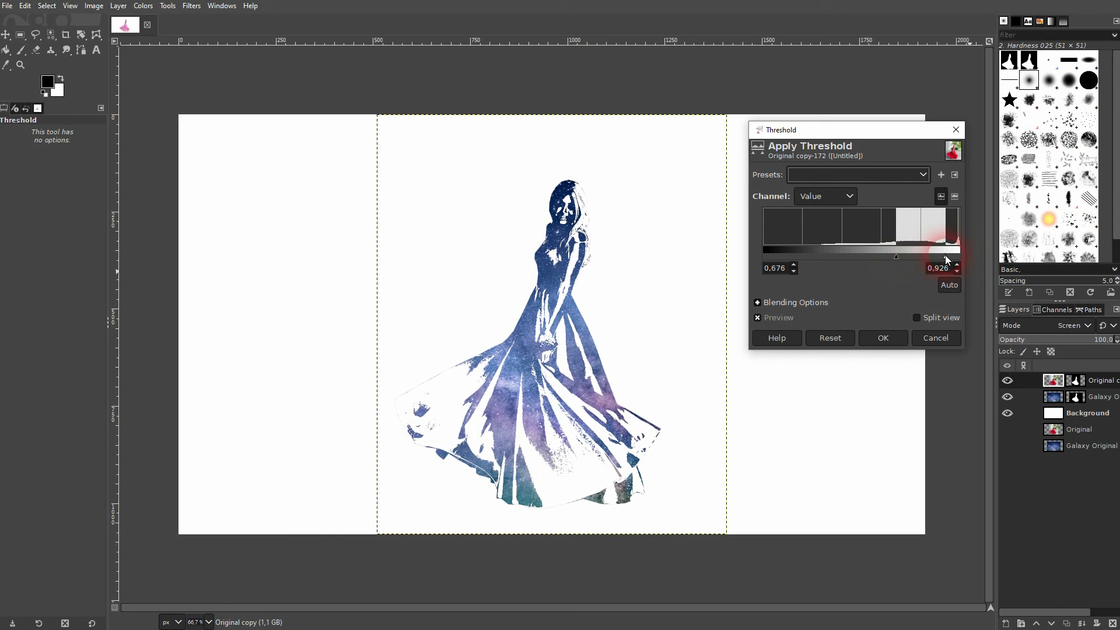
{"action": "left_click", "coordinate": [956, 272]}
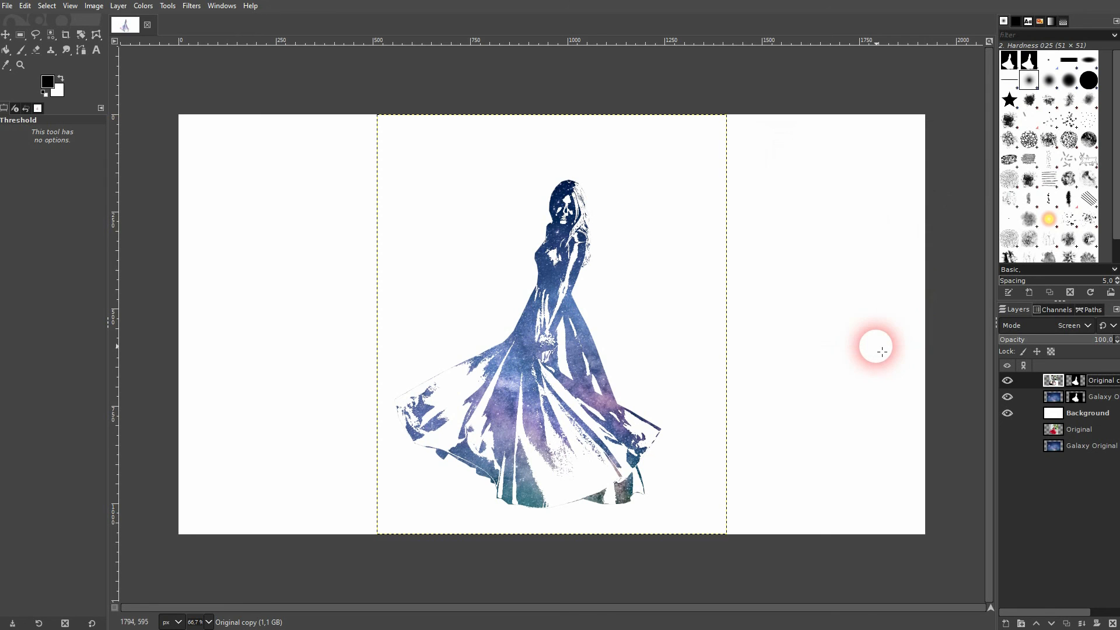
{"action": "mouse_move", "coordinate": [603, 290]}
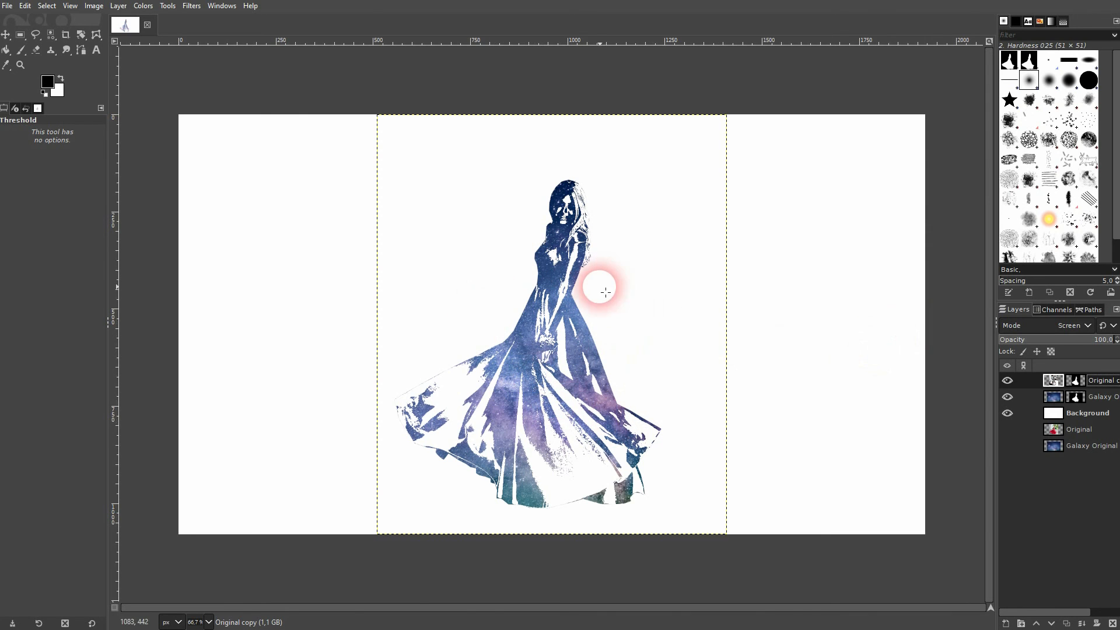